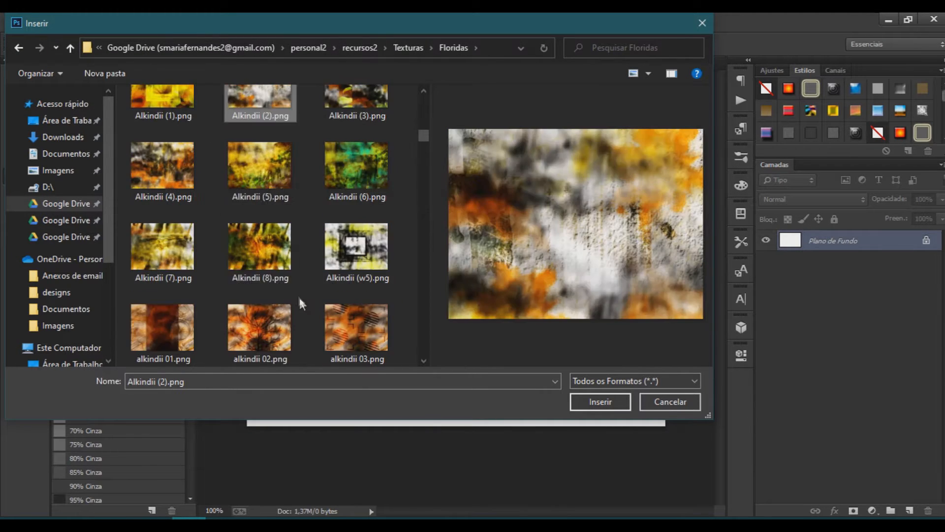
Step: Place the alkindii 06 texture into the collage as the background base
{"action": "scroll", "scroll_direction": "down", "scroll_amount": 3}
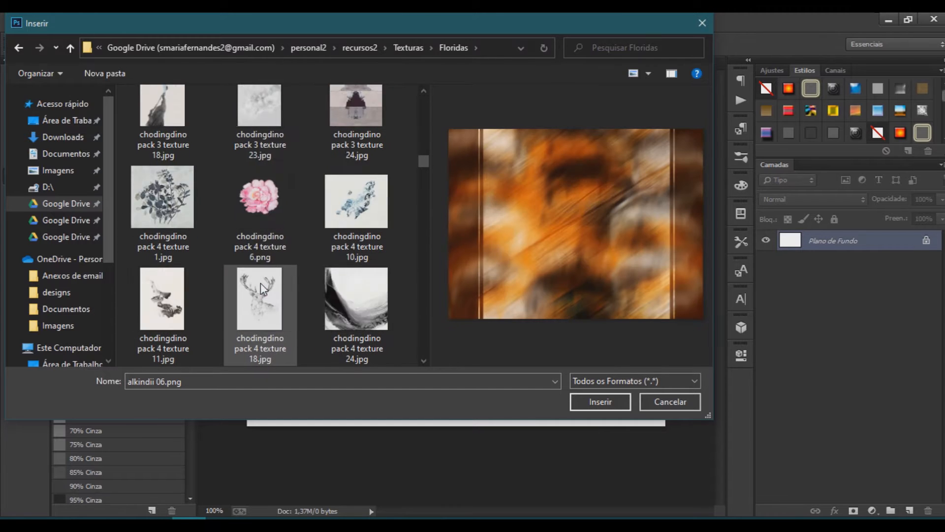
{"action": "scroll", "scroll_direction": "down", "scroll_amount": 3}
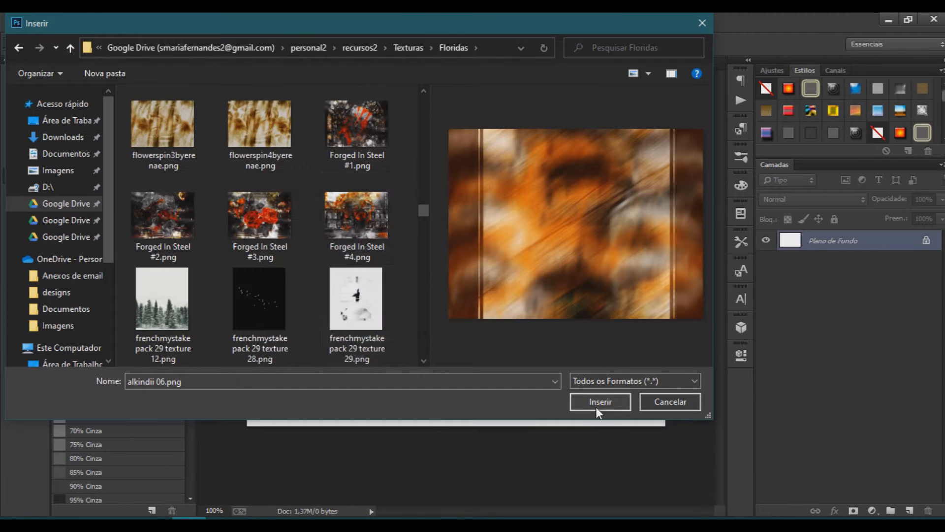
{"action": "left_click", "coordinate": [600, 401]}
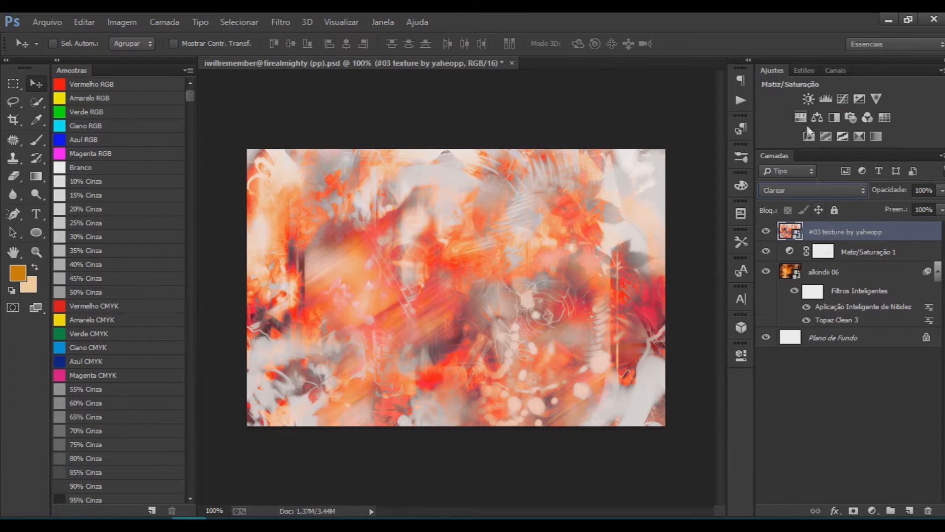
Step: Place texture 07 in place of the pale floral one and pull Hue/Saturation 1 to -45 toward red
{"action": "left_click", "coordinate": [810, 190]}
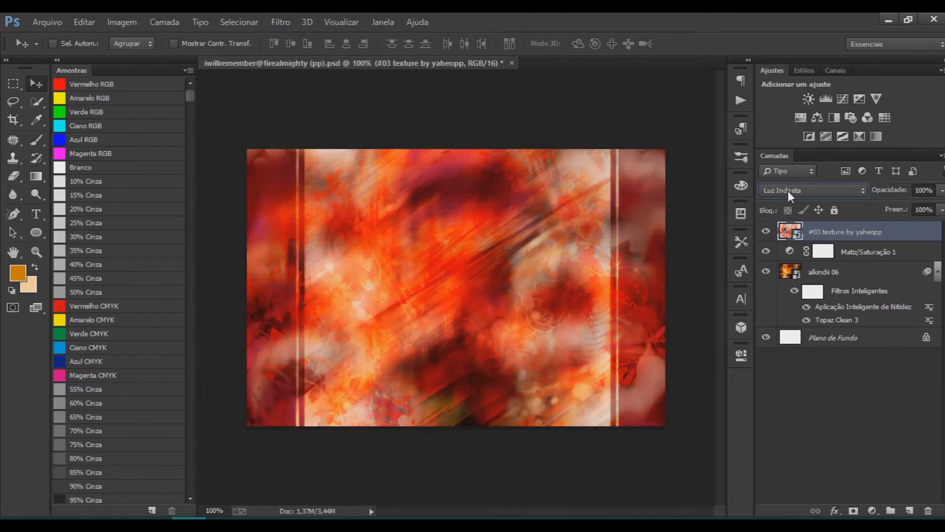
{"action": "left_click", "coordinate": [812, 190]}
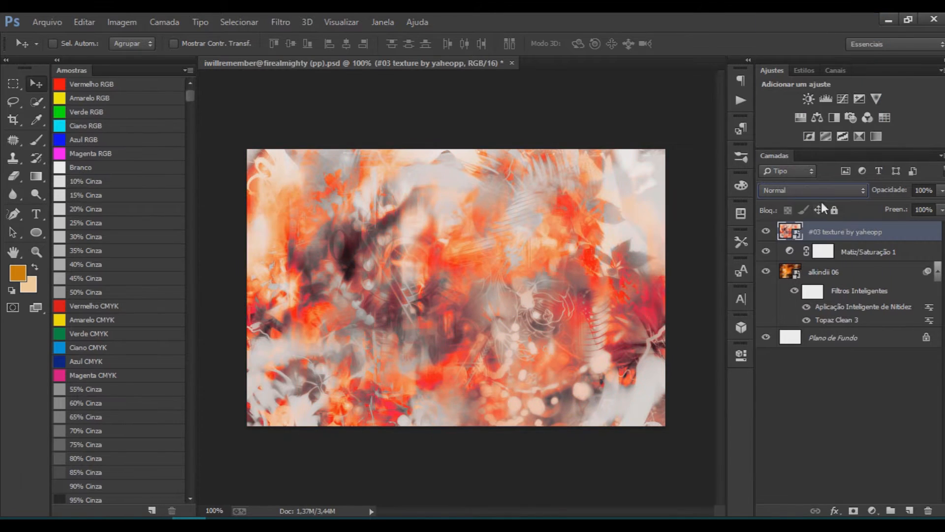
{"action": "left_click", "coordinate": [46, 23]}
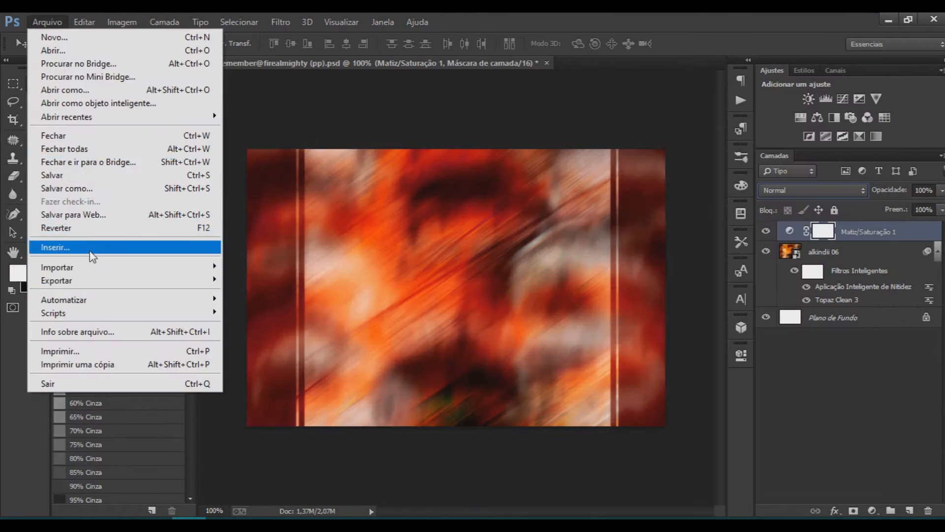
{"action": "left_click", "coordinate": [55, 247]}
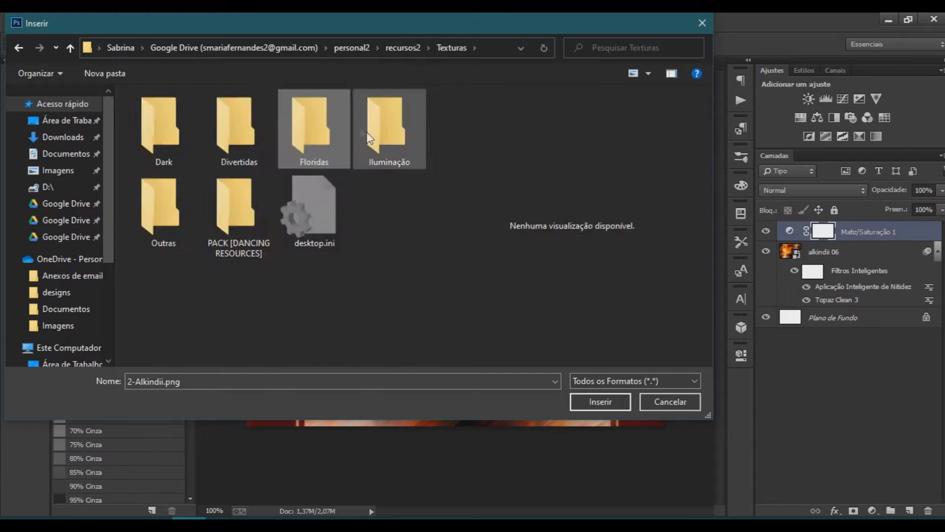
{"action": "left_click", "coordinate": [600, 402]}
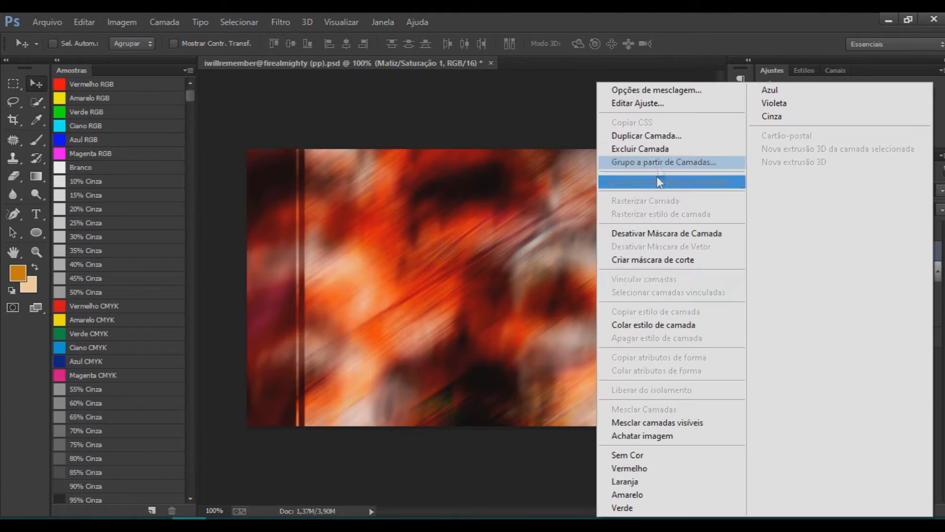
{"action": "left_click", "coordinate": [660, 181]}
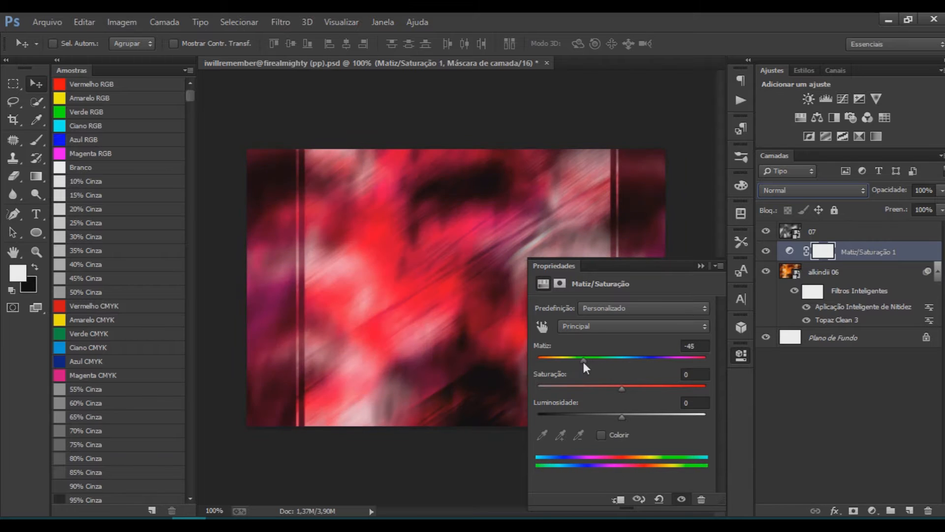
{"action": "left_click", "coordinate": [46, 21]}
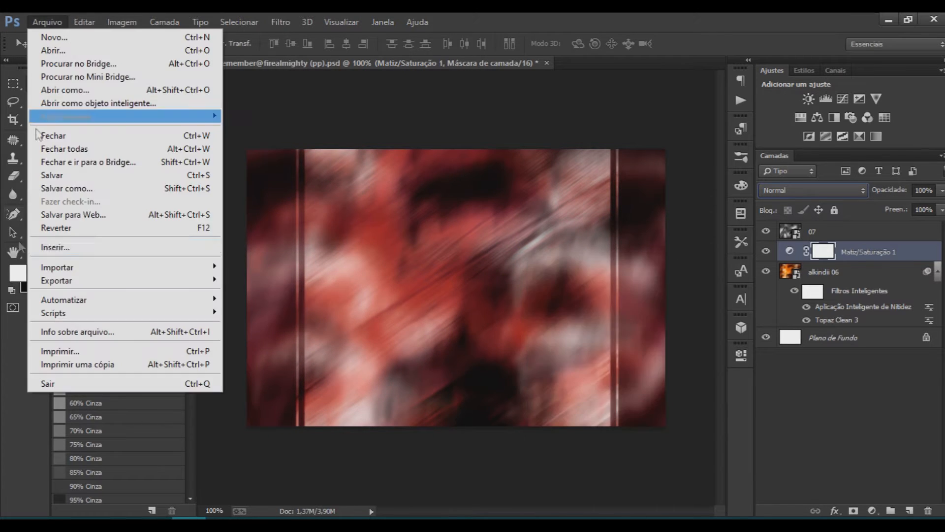
Step: Place the 003.png Victoria Justice portrait left of centre and commit its transform
{"action": "left_click", "coordinate": [55, 247]}
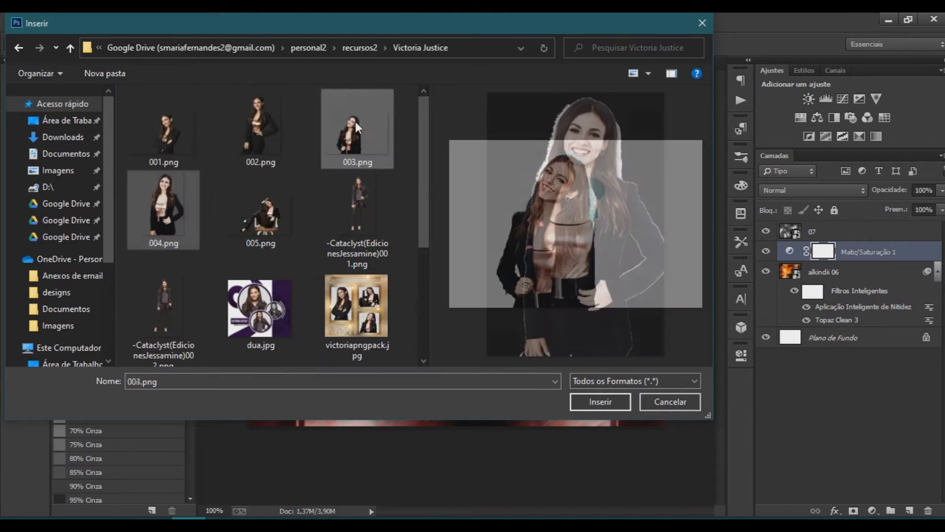
{"action": "left_click", "coordinate": [600, 402]}
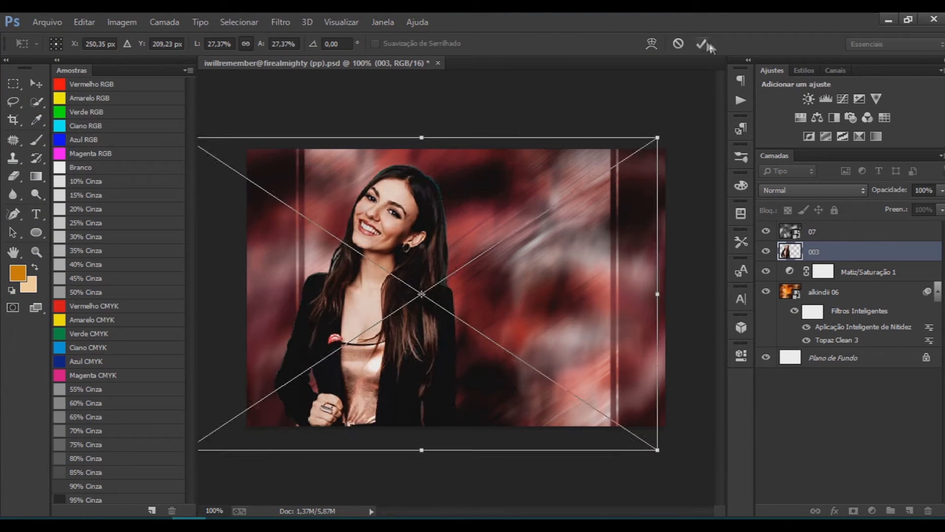
{"action": "left_click", "coordinate": [702, 44]}
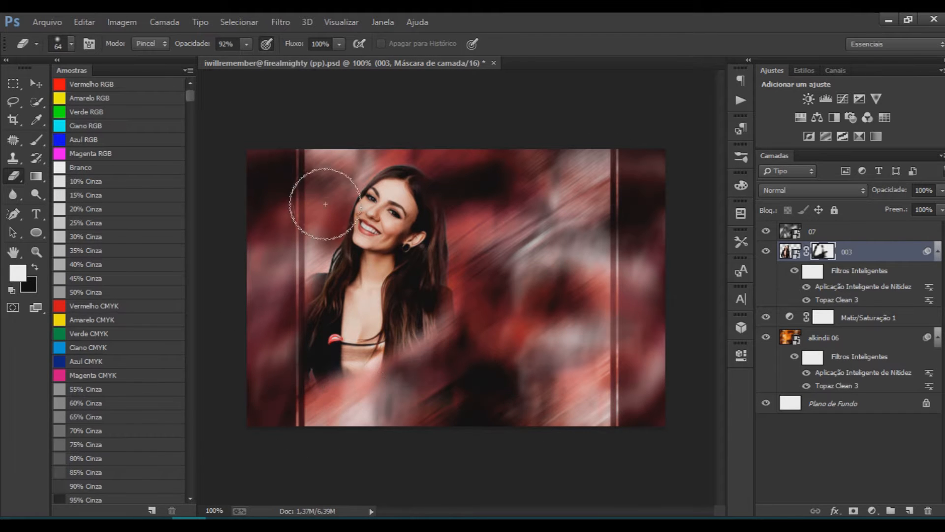
{"action": "left_click", "coordinate": [46, 23]}
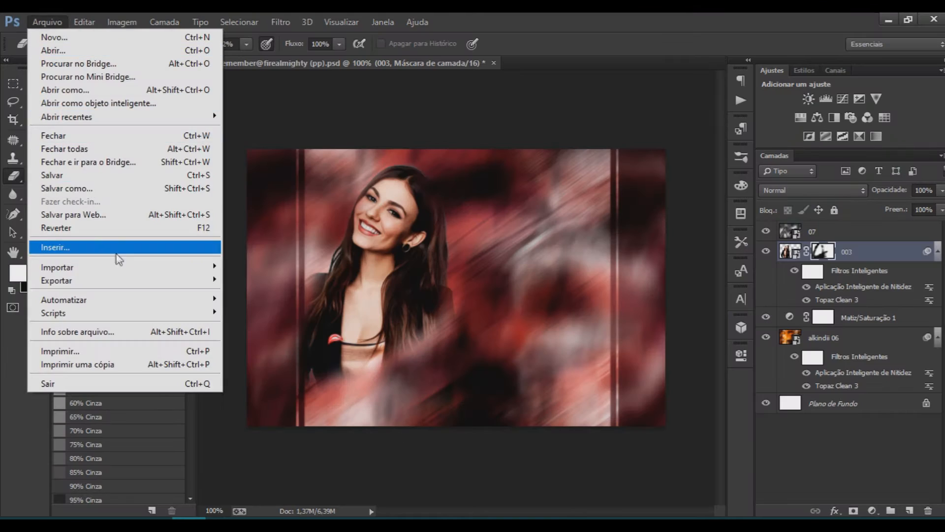
Step: Add a Brightness/Contrast adjustment and place the Harry Styles yellow-shirt cutout below Victoria's face
{"action": "left_click", "coordinate": [55, 247]}
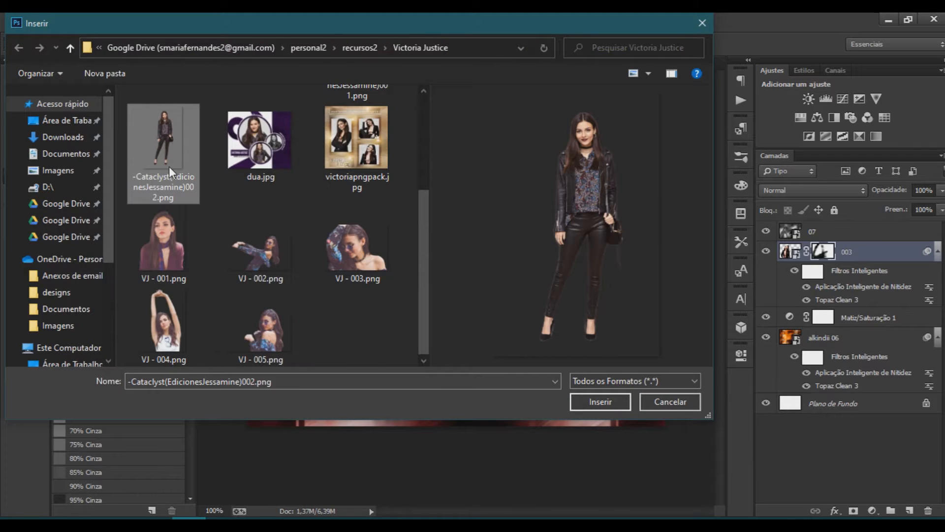
{"action": "left_click", "coordinate": [402, 48]}
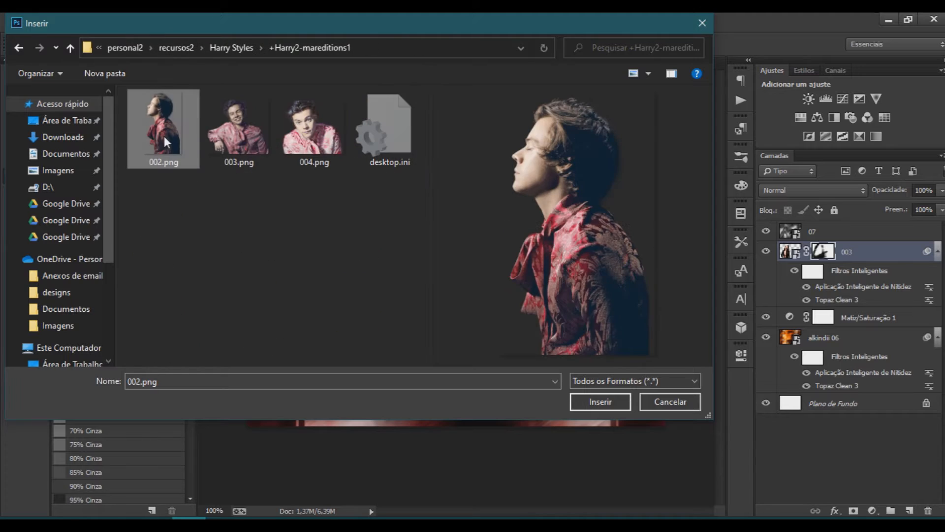
{"action": "left_click", "coordinate": [600, 402]}
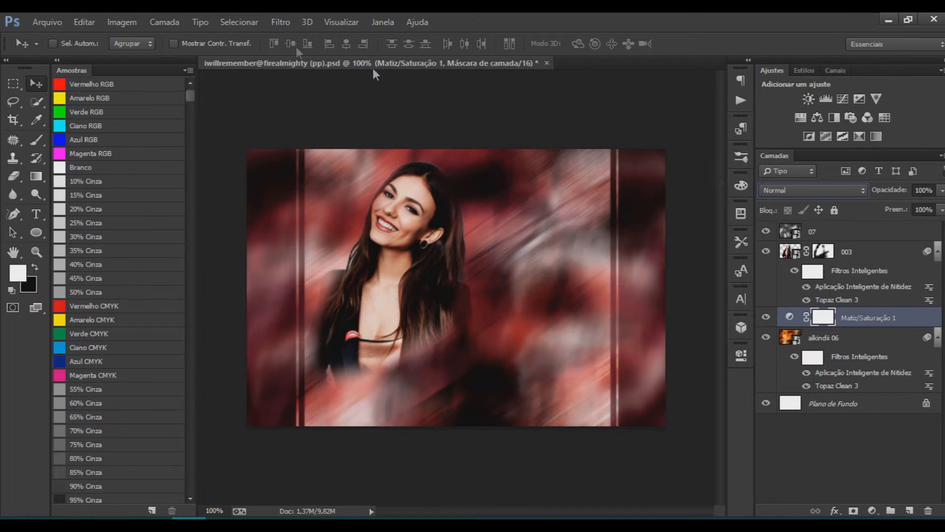
{"action": "left_click", "coordinate": [826, 99]}
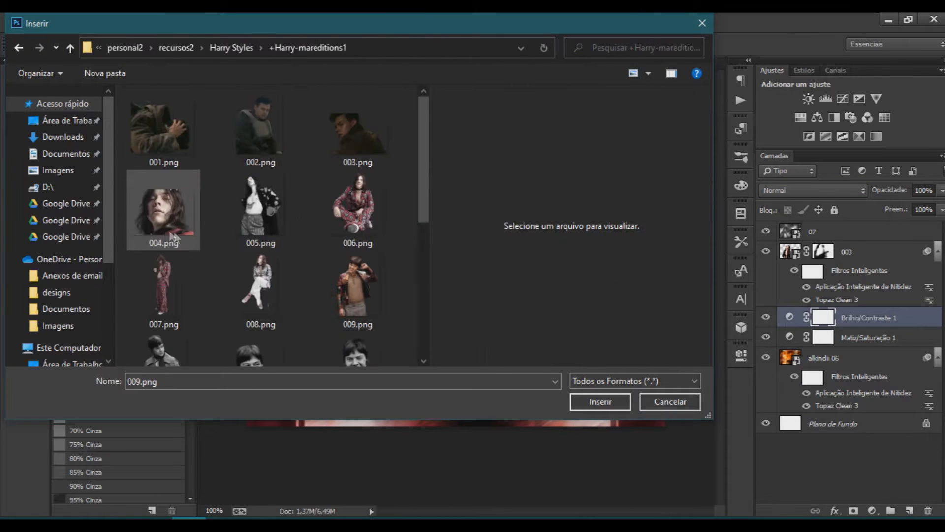
{"action": "left_click", "coordinate": [599, 402]}
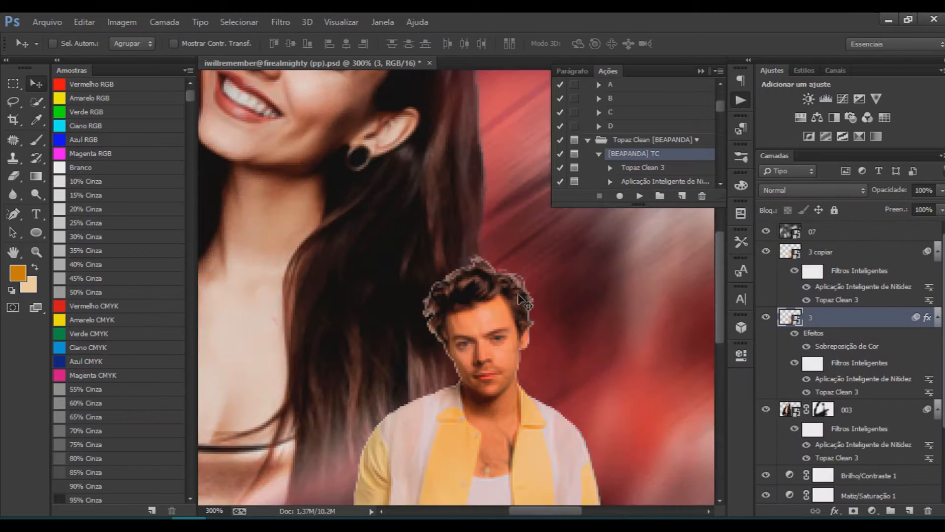
Step: Place the HS5-CCE Harry Styles close-up right of centre and commit its scale
{"action": "scroll", "scroll_direction": "down", "scroll_amount": 3}
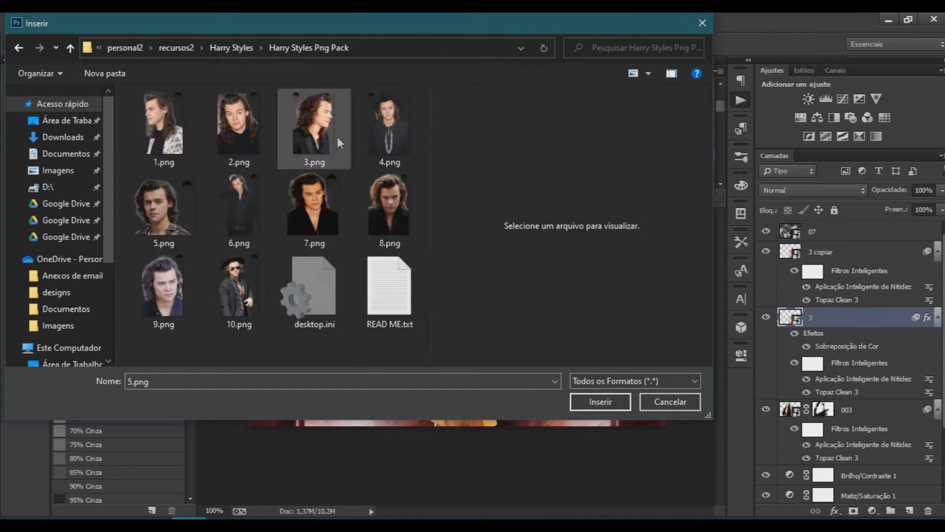
{"action": "left_click", "coordinate": [600, 402]}
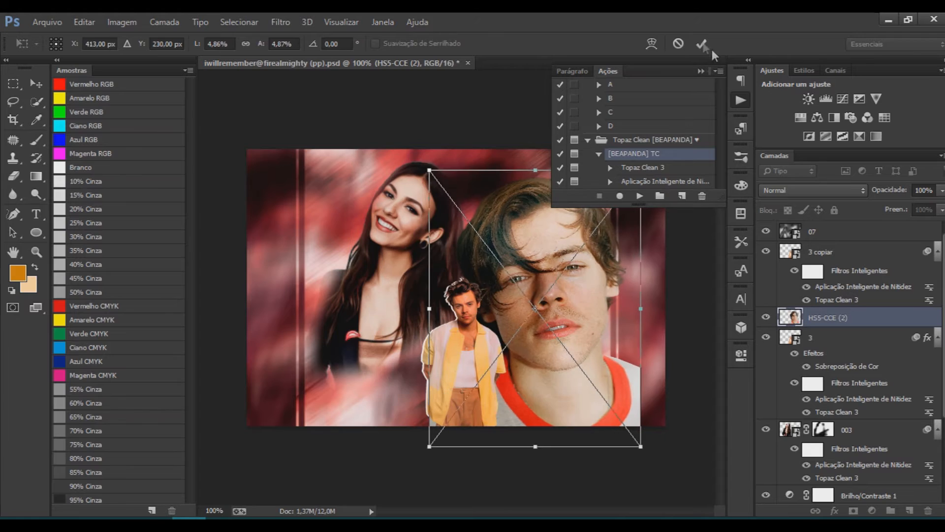
{"action": "left_click", "coordinate": [701, 44]}
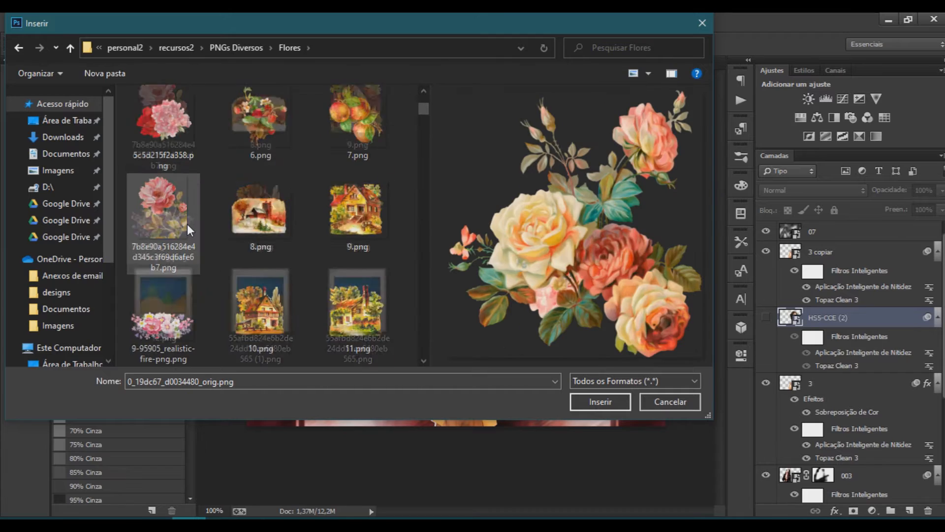
Step: Place the rose bouquet PNG, then the png 7 arched window frame from Colagens around the small cutout
{"action": "left_click", "coordinate": [599, 401]}
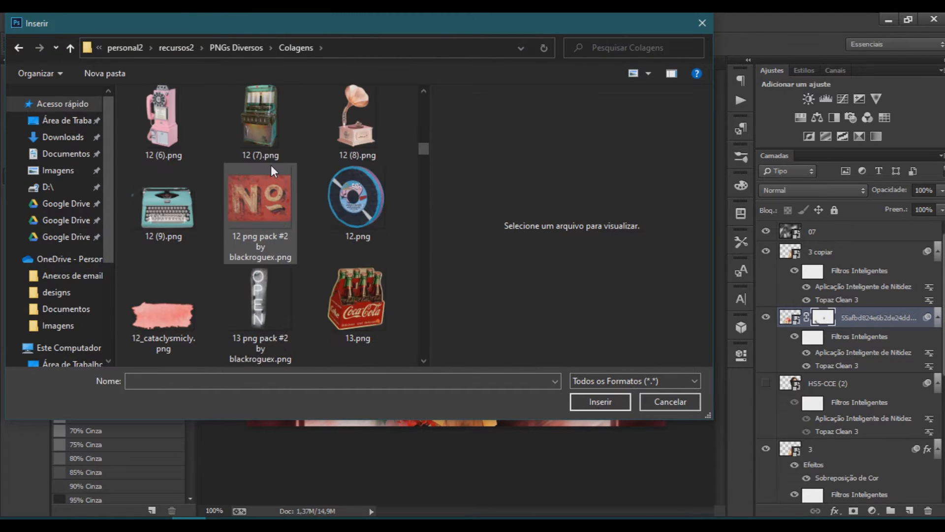
{"action": "scroll", "scroll_direction": "down", "scroll_amount": 3}
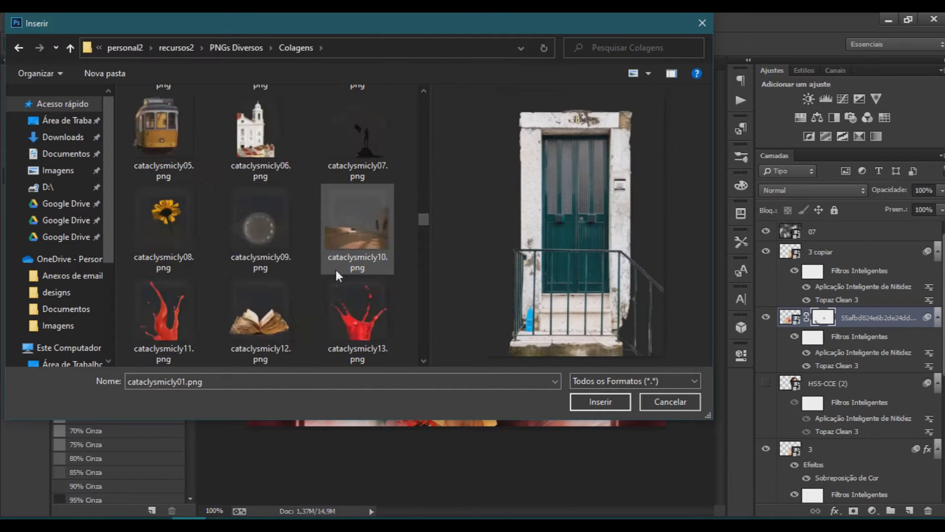
{"action": "left_click", "coordinate": [599, 402]}
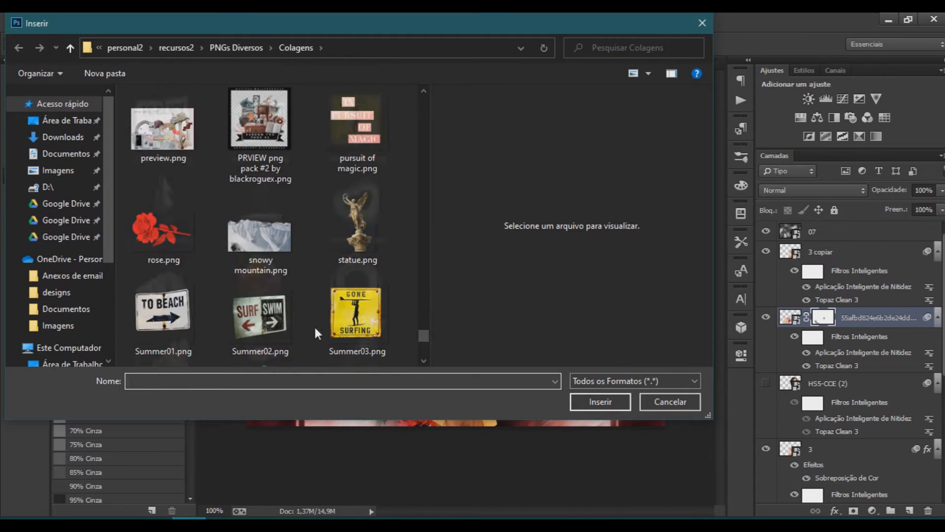
{"action": "left_click", "coordinate": [260, 286]}
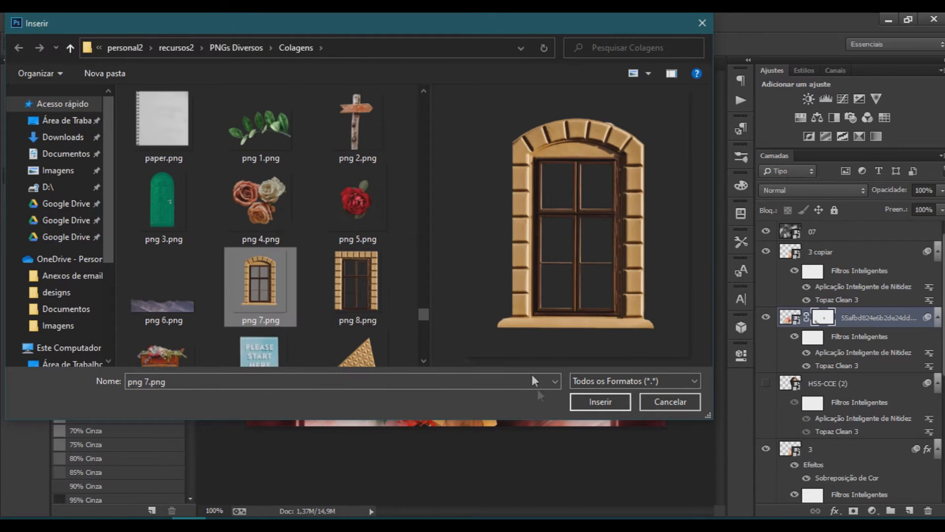
{"action": "left_click", "coordinate": [599, 402]}
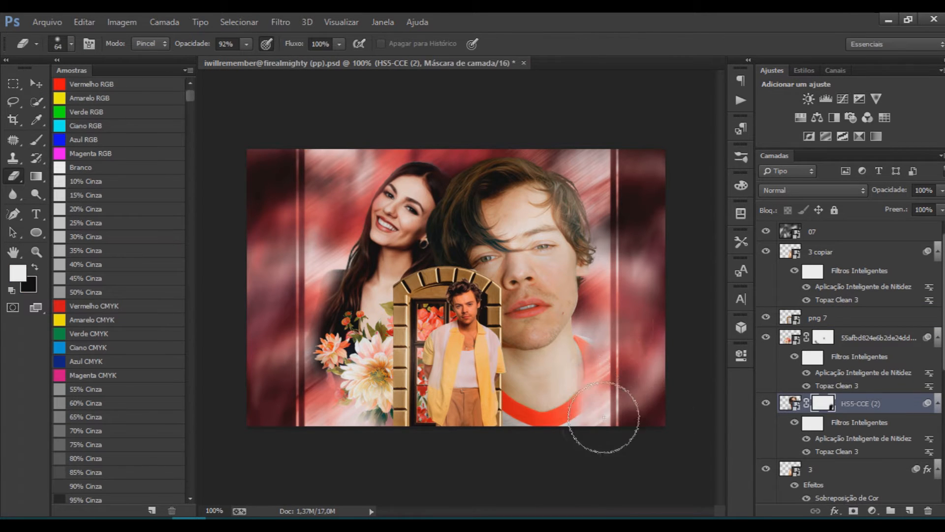
Step: Fade more of the close-up's lower edge on its mask and select the window frame layer to move it left
{"action": "left_click", "coordinate": [602, 415]}
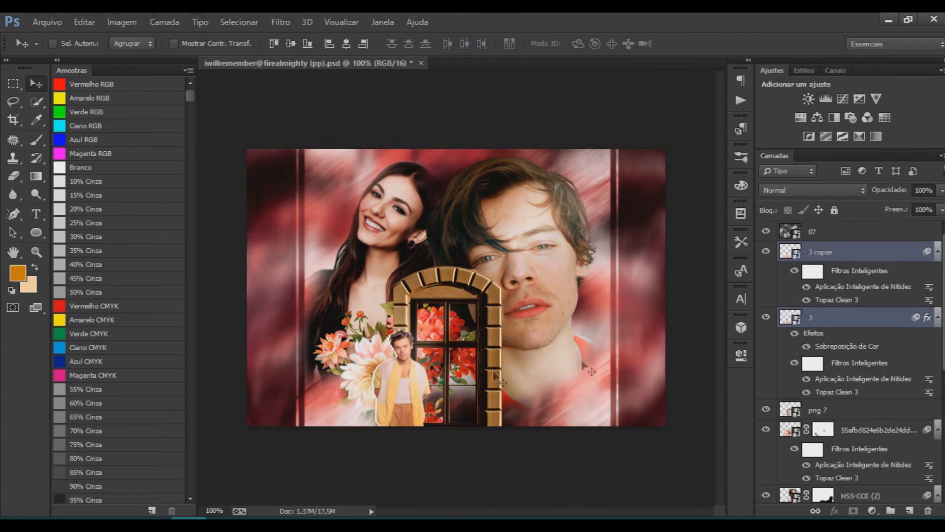
{"action": "left_click", "coordinate": [818, 409]}
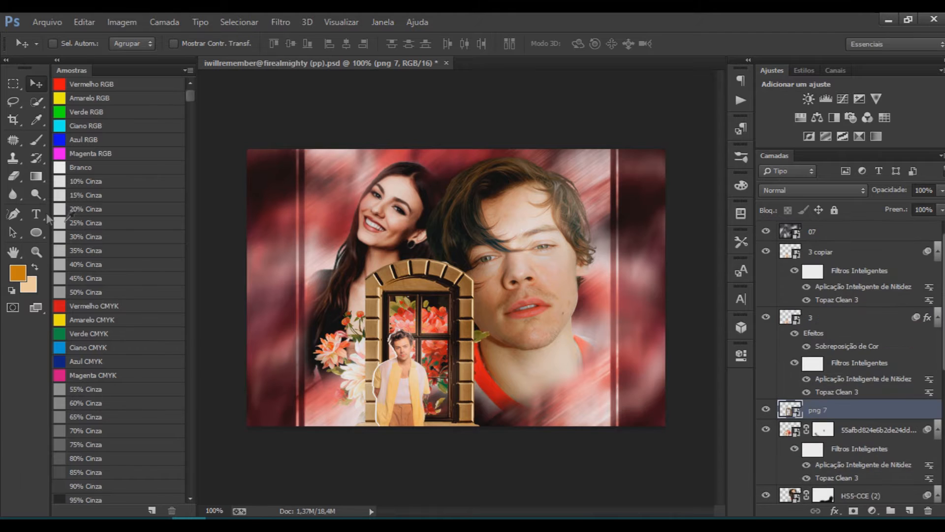
{"action": "left_click", "coordinate": [35, 215]}
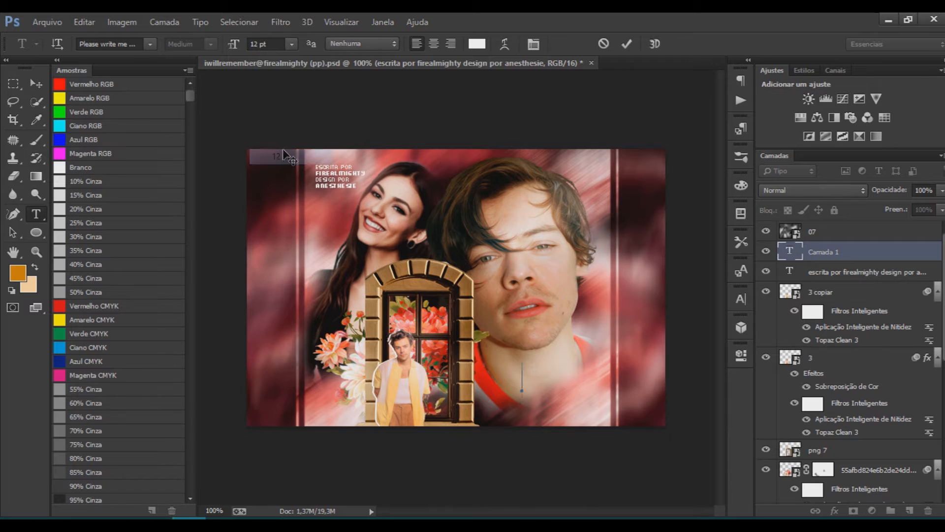
Step: Start the 'i will' title text layer at the bottom right with Sharp anti-aliasing
{"action": "left_click", "coordinate": [360, 44]}
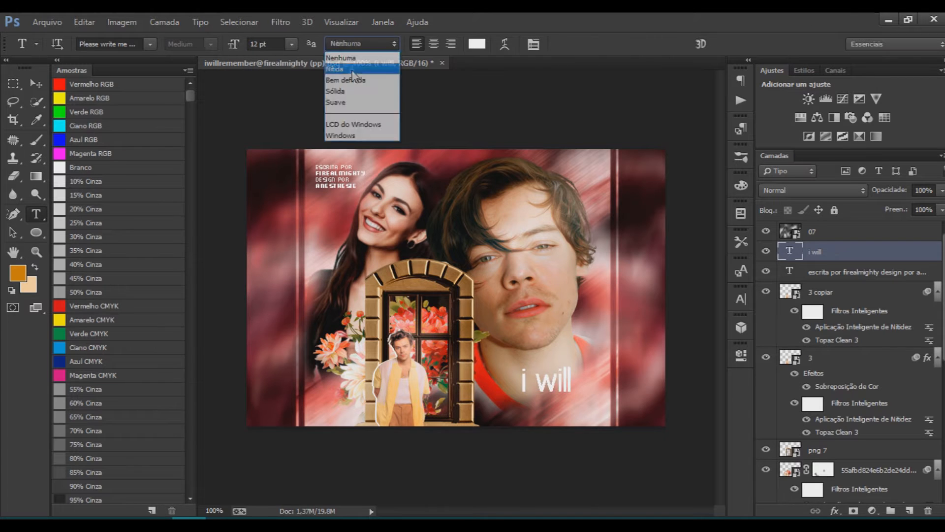
{"action": "left_click", "coordinate": [334, 102]}
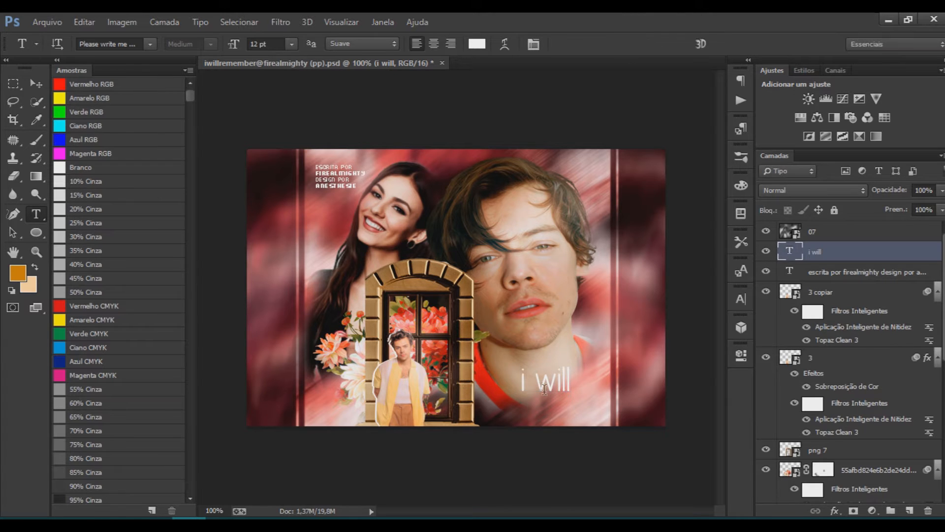
Step: Try script fonts on 'I will' and settle on a bold script, committing the edit
{"action": "left_click", "coordinate": [112, 43]}
{"action": "type", "text": "samantha"}
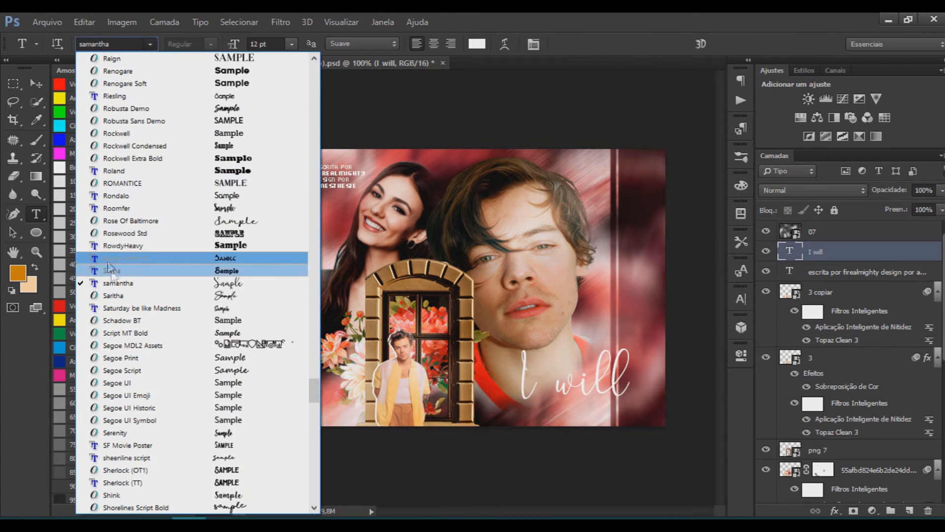
{"action": "left_click", "coordinate": [120, 356]}
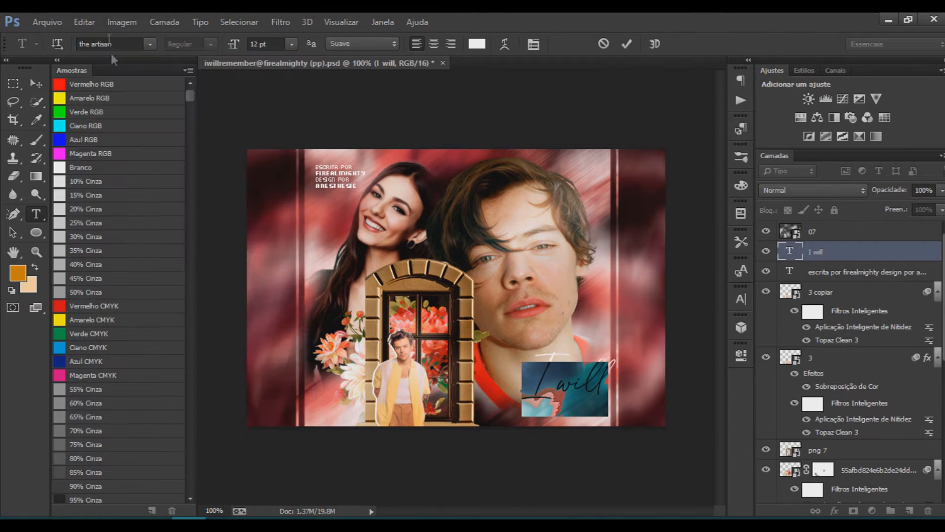
{"action": "left_click", "coordinate": [114, 43]}
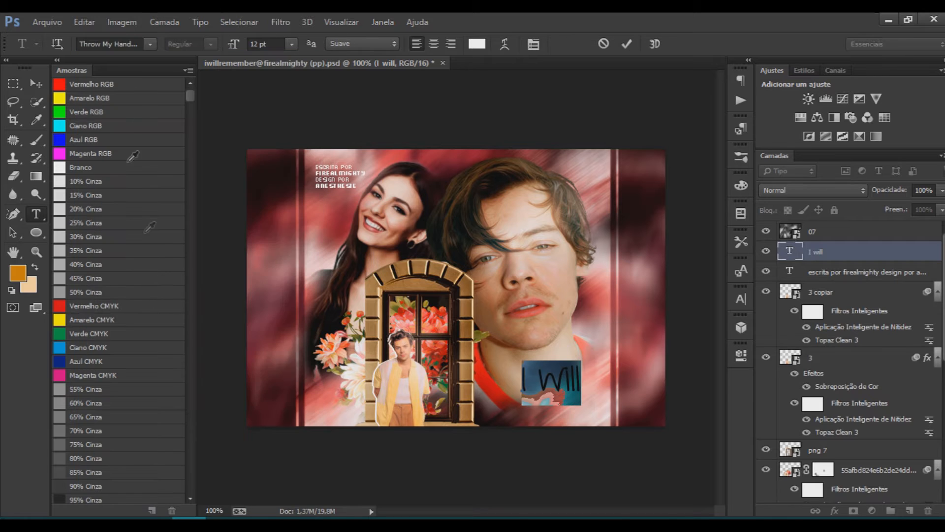
{"action": "left_click", "coordinate": [111, 43]}
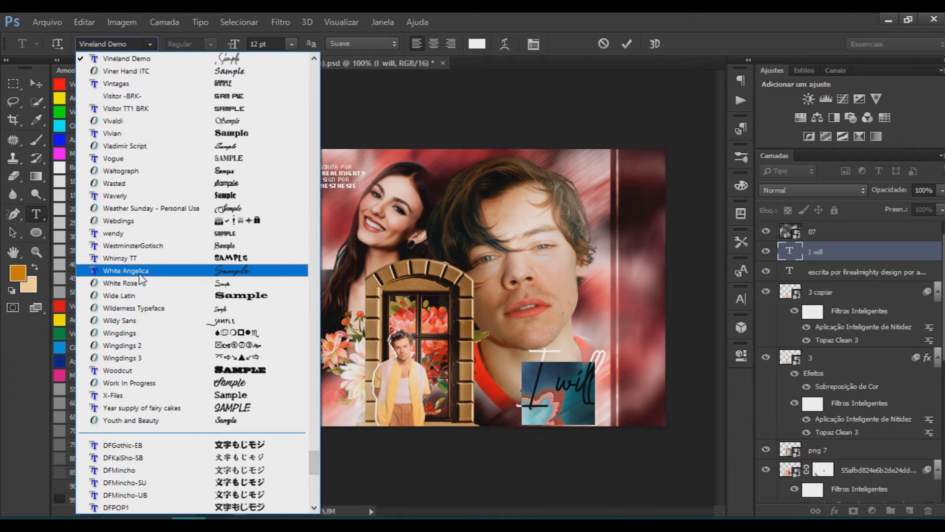
{"action": "left_click", "coordinate": [151, 207]}
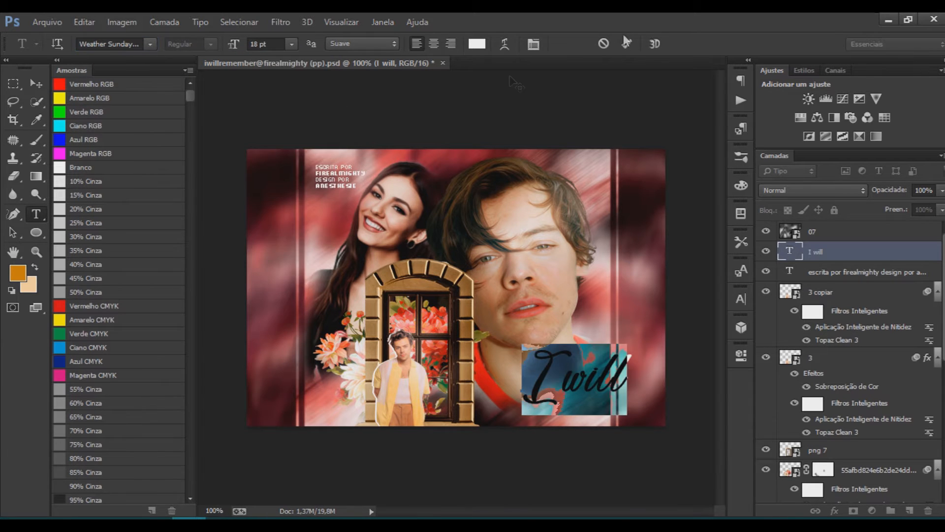
{"action": "left_click", "coordinate": [12, 83]}
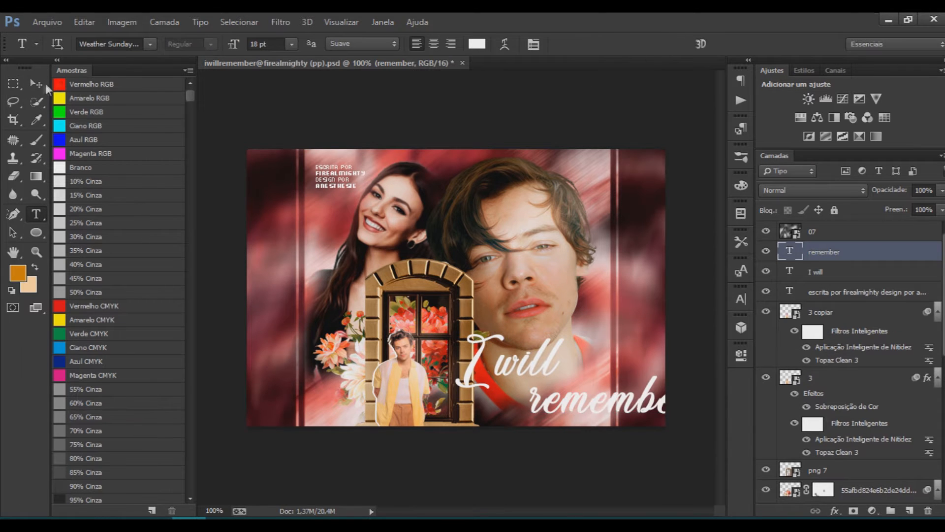
Step: Restyle the 'remember' text layer with its own handwriting font and size
{"action": "left_click", "coordinate": [112, 43]}
{"action": "type", "text": "Throw My Hand"}
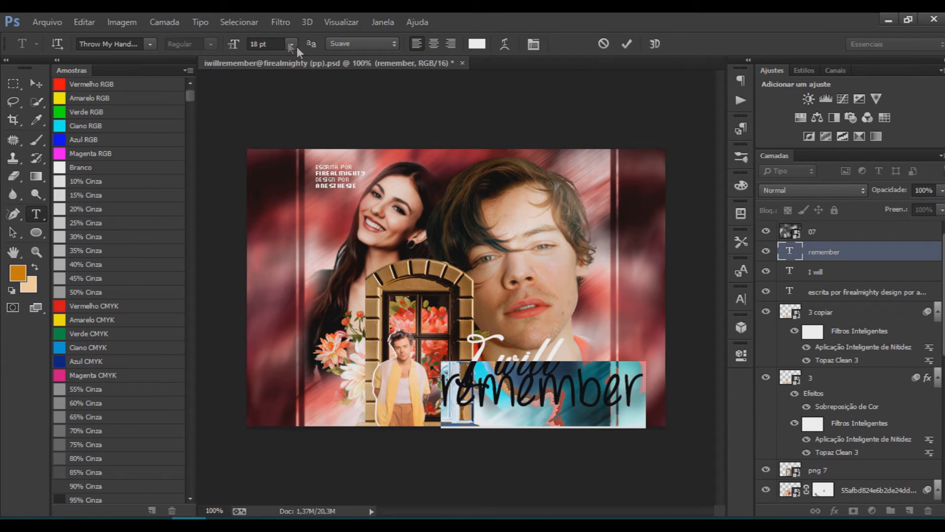
{"action": "left_click", "coordinate": [816, 272]}
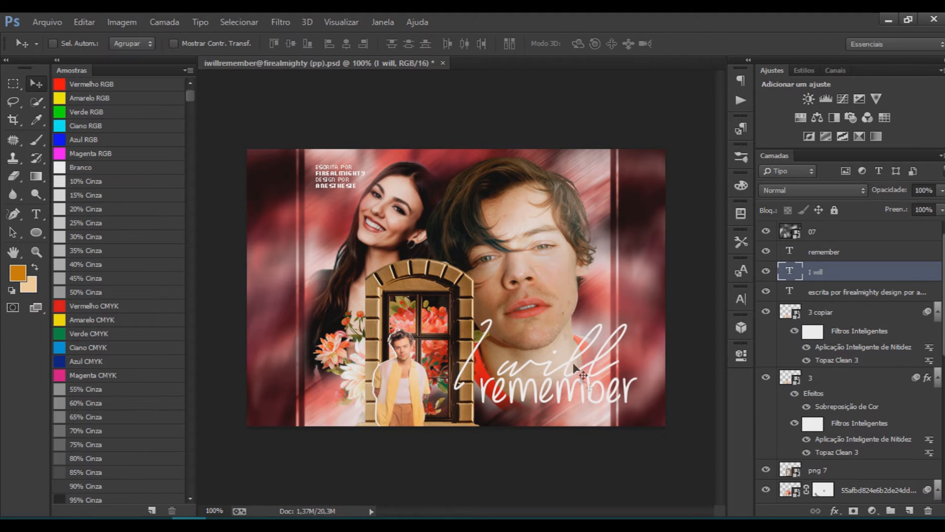
Step: Draw a pale pink rectangle behind 'remember' and move it below the text layers
{"action": "left_click", "coordinate": [824, 251]}
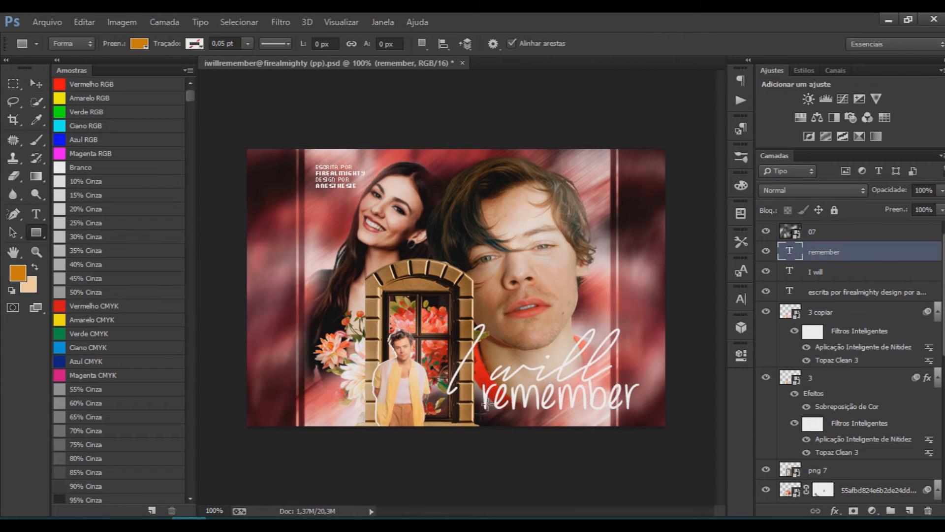
{"action": "left_click", "coordinate": [139, 43]}
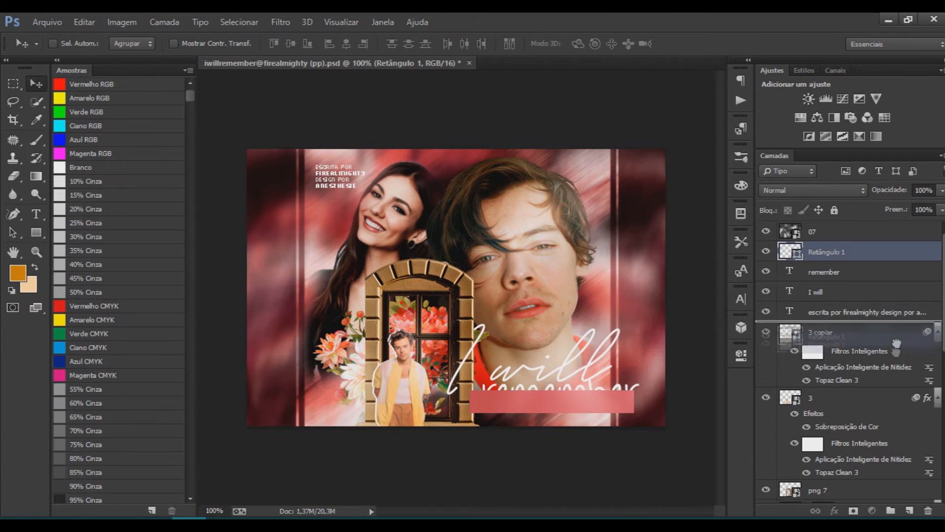
{"action": "left_click", "coordinate": [823, 272]}
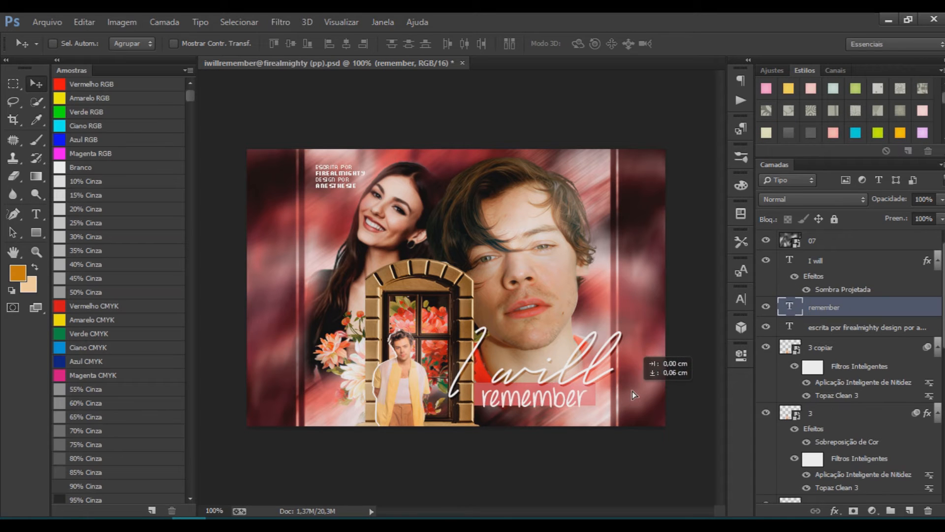
Step: Add a drop shadow to 'I will' and draw pink circles left of the window
{"action": "left_click", "coordinate": [818, 260]}
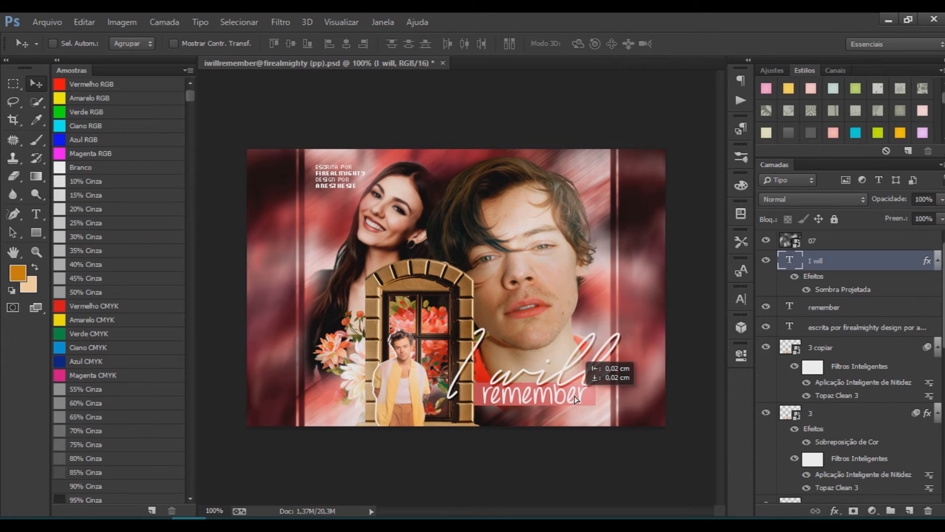
{"action": "left_click", "coordinate": [824, 307]}
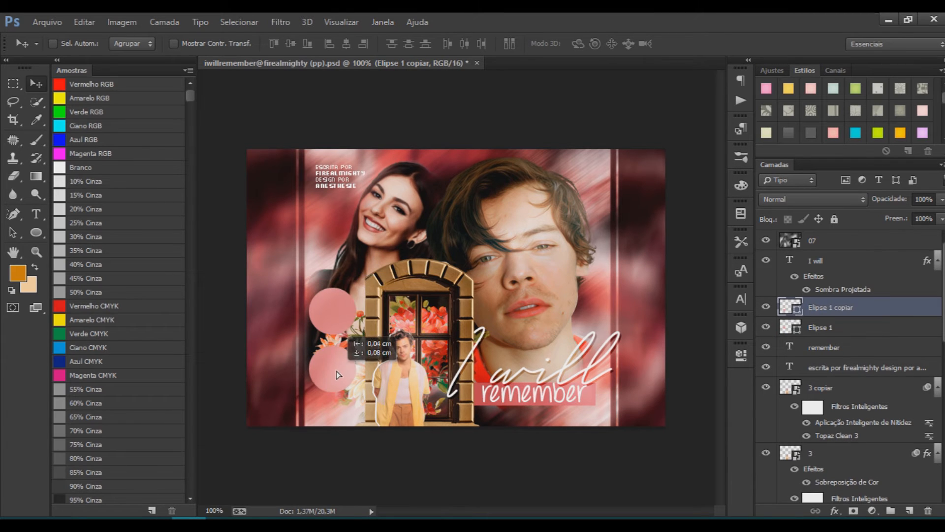
Step: Select both ellipse layers and bring up the Open dialog for more collage files
{"action": "left_click", "coordinate": [820, 326]}
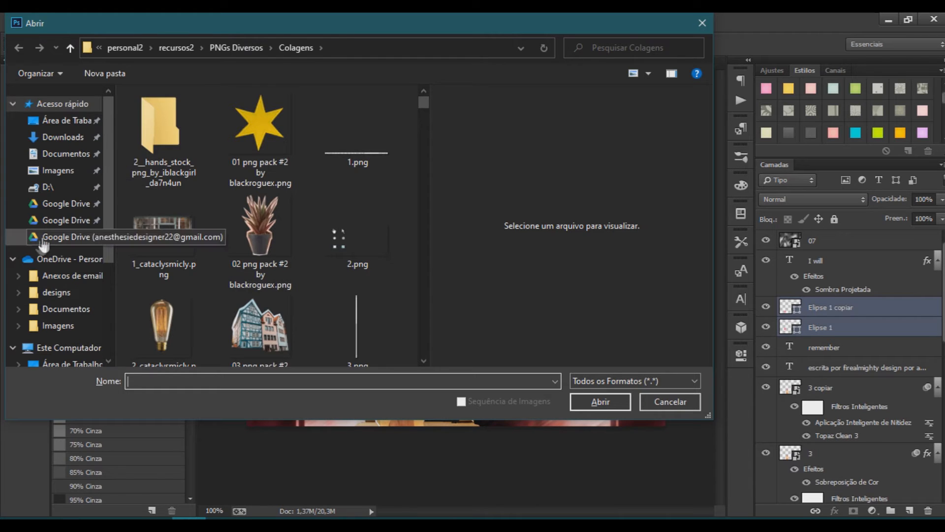
Step: Open the colouring PSDs by yaheopp, NanisQuinn and Winterowl from the cloud folder into the collage
{"action": "left_click", "coordinate": [131, 236]}
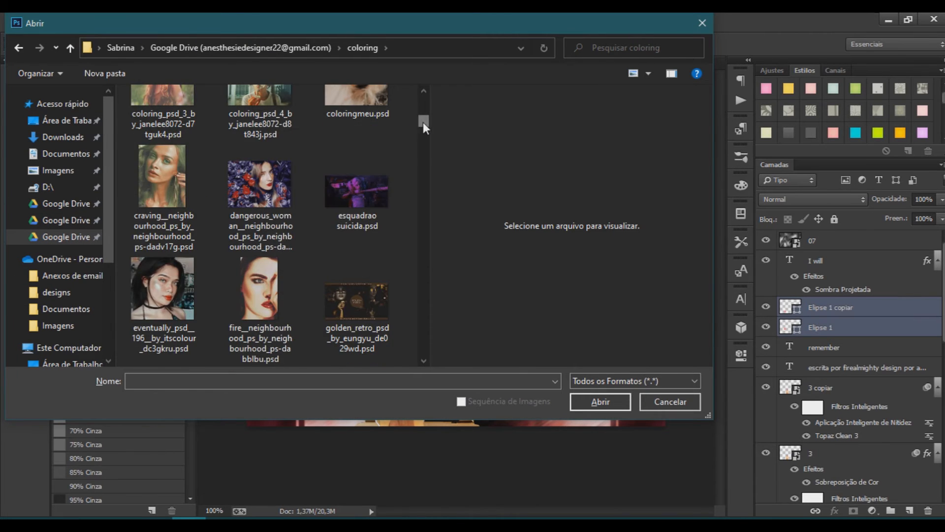
{"action": "scroll", "scroll_direction": "down", "scroll_amount": 3}
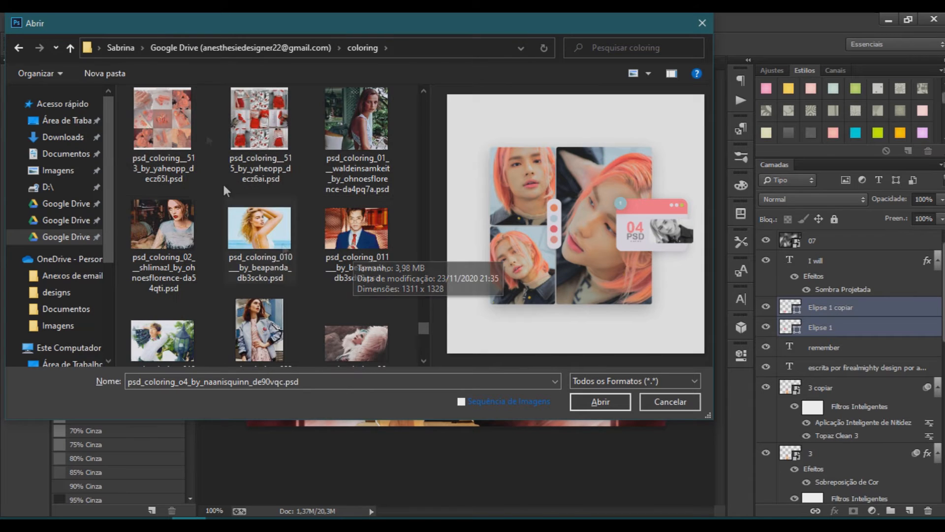
{"action": "left_click", "coordinate": [259, 119]}
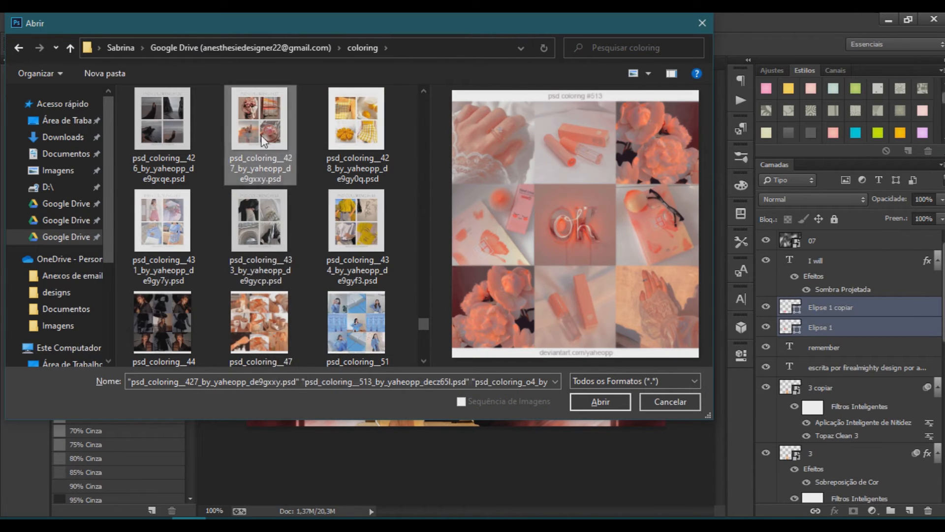
{"action": "left_click", "coordinate": [600, 401]}
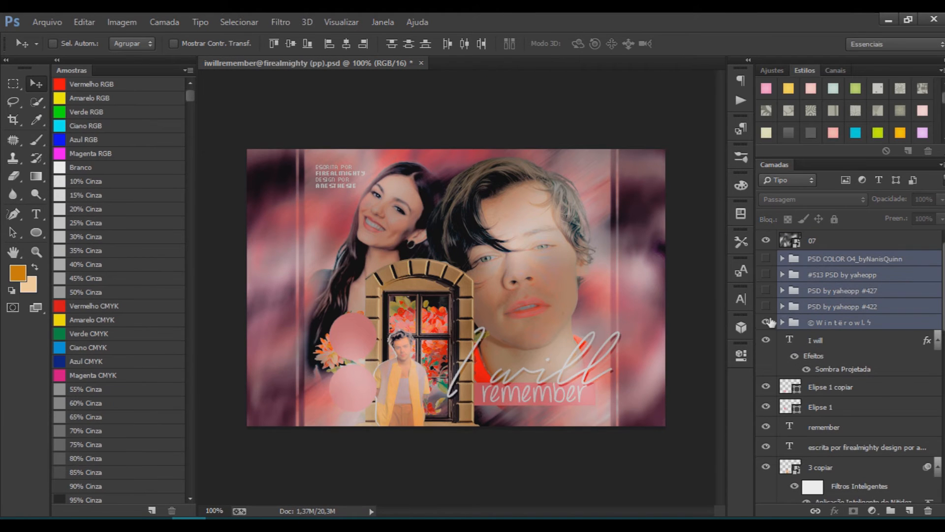
Step: Add Color Balance, Brightness/Contrast, Vibrance and Gradient Map layers deepening the reds
{"action": "left_click", "coordinate": [766, 259]}
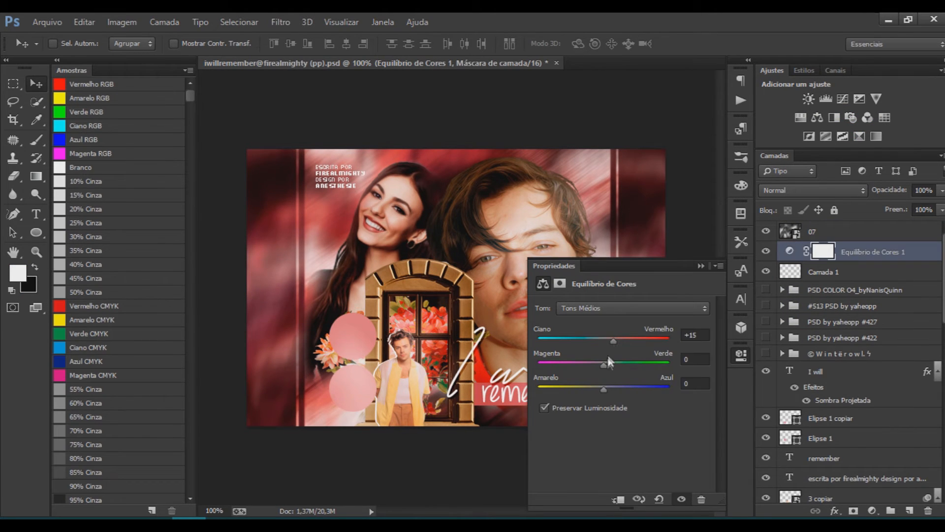
{"action": "left_click", "coordinate": [825, 99]}
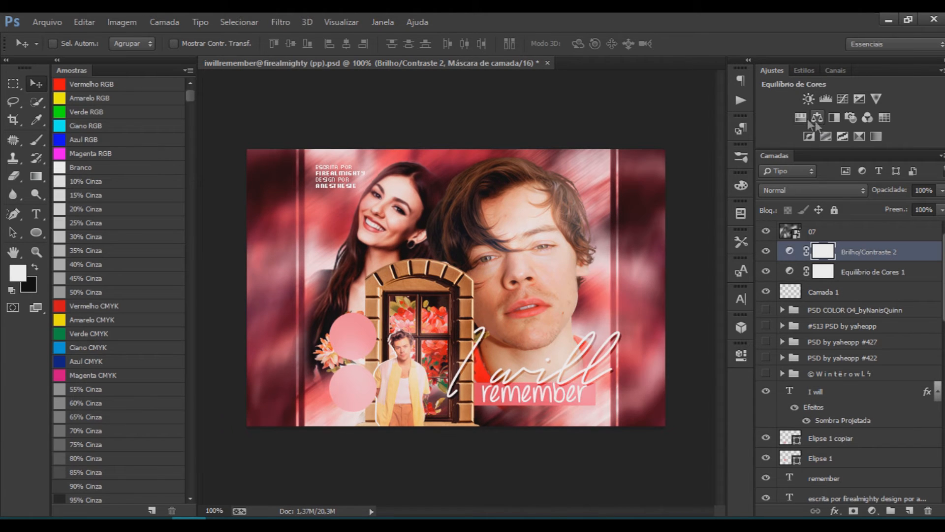
{"action": "left_click", "coordinate": [818, 118]}
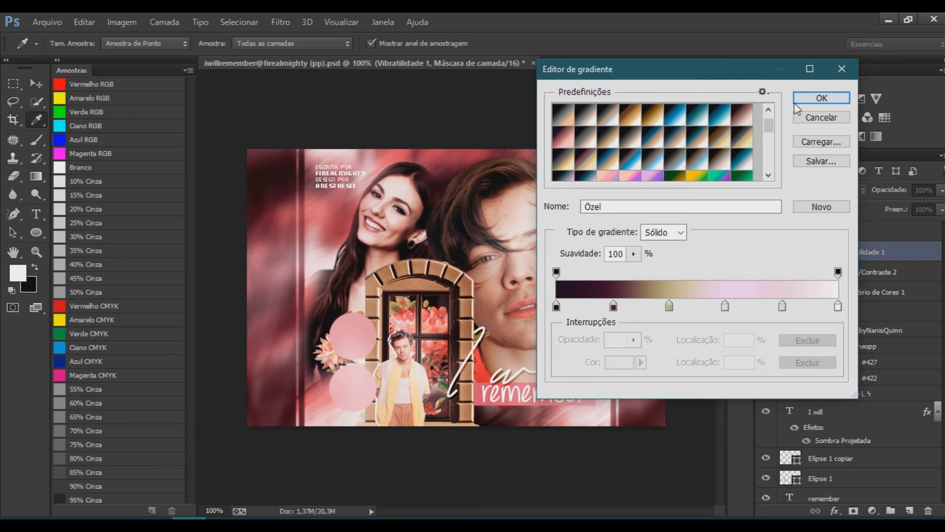
{"action": "left_click", "coordinate": [820, 99]}
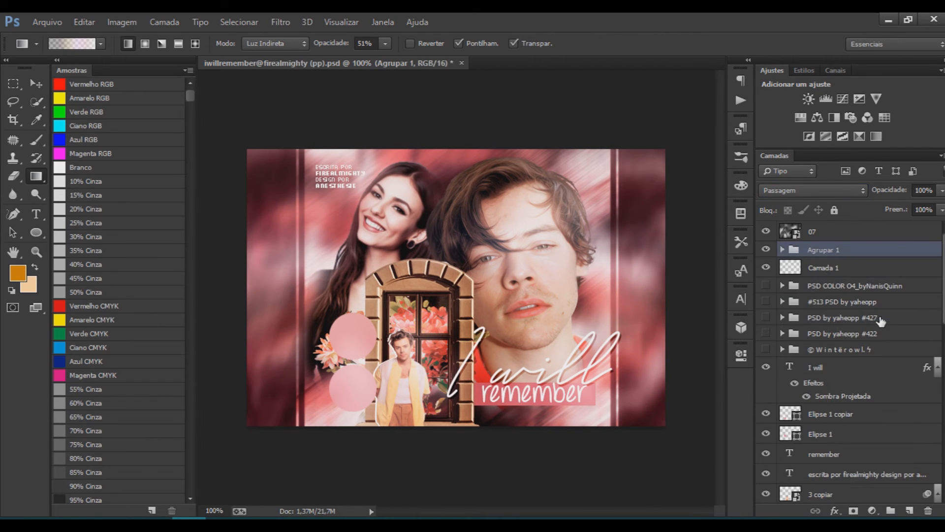
Step: Select the colouring PSD groups and credits layer to group the grade together
{"action": "left_click", "coordinate": [853, 285]}
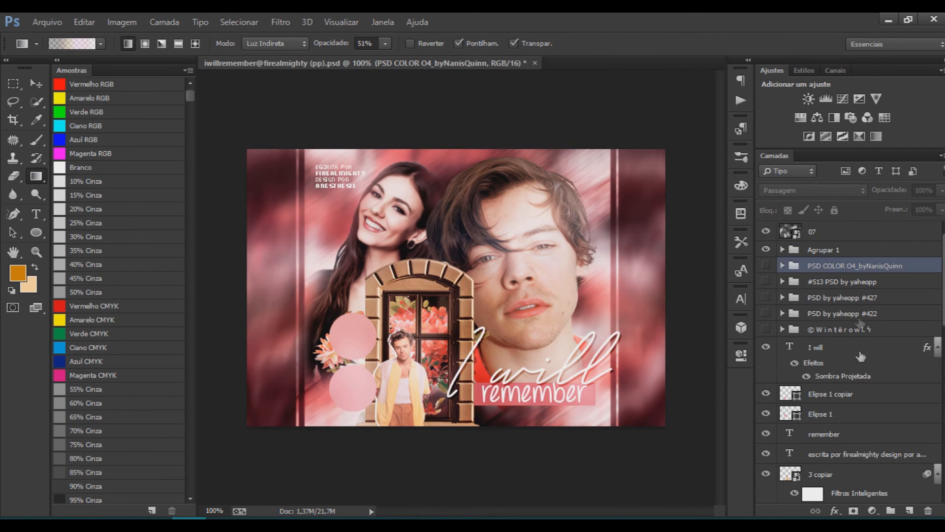
{"action": "left_click", "coordinate": [867, 453]}
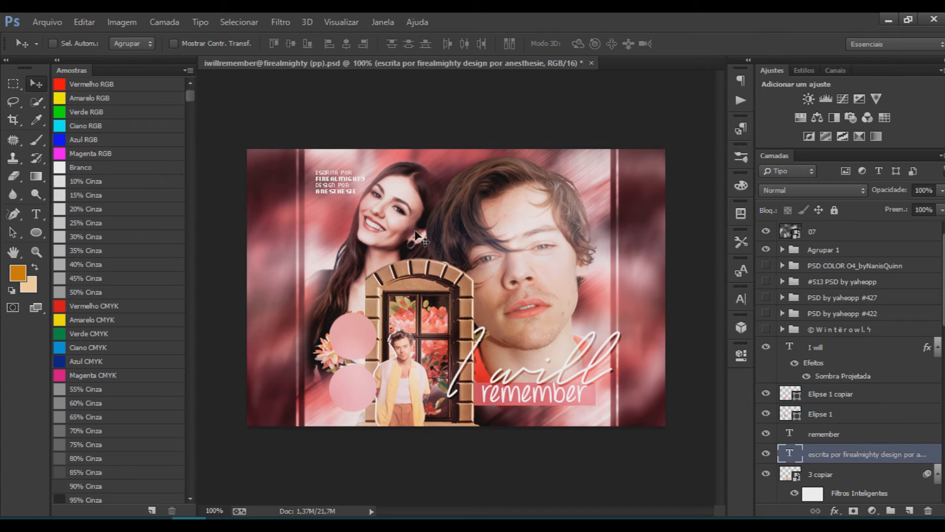
Step: Place the Victoria Justice cutout beside Harry and stroke a copy of 'I will'
{"action": "left_click", "coordinate": [820, 347]}
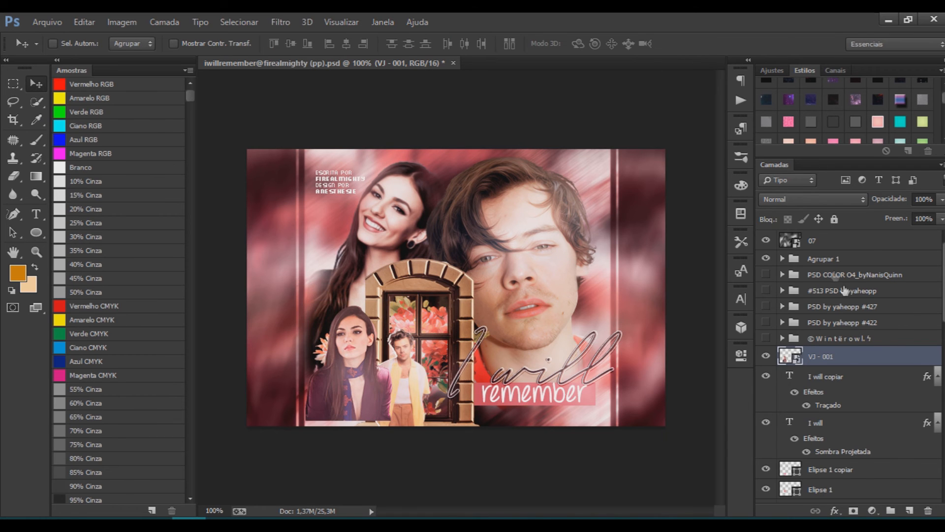
Step: Smooth the portrait with Topaz Clean and place a second Victoria Justice photo
{"action": "left_click", "coordinate": [814, 199]}
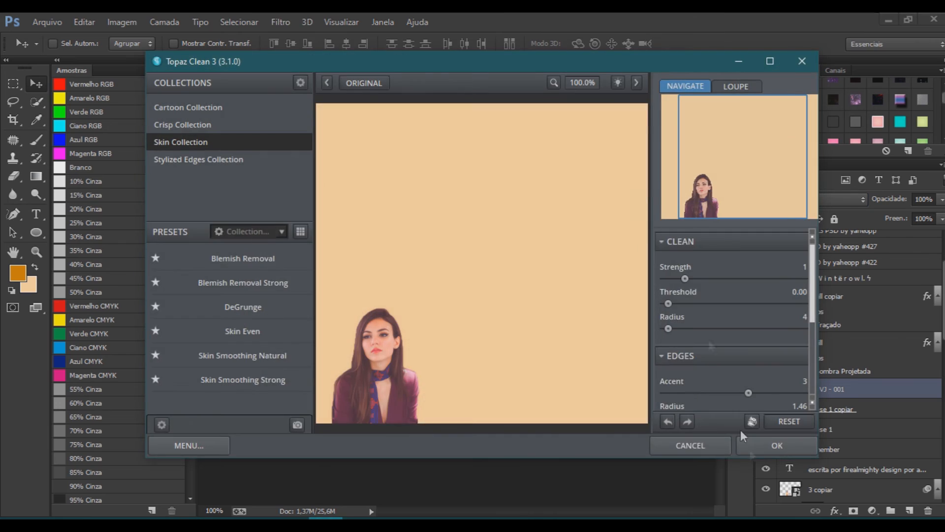
{"action": "left_click", "coordinate": [46, 22]}
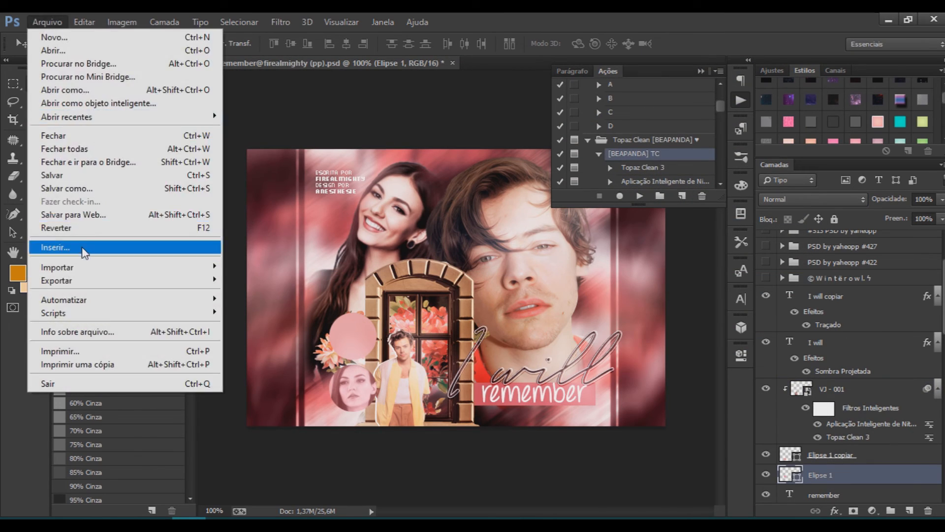
{"action": "left_click", "coordinate": [55, 247]}
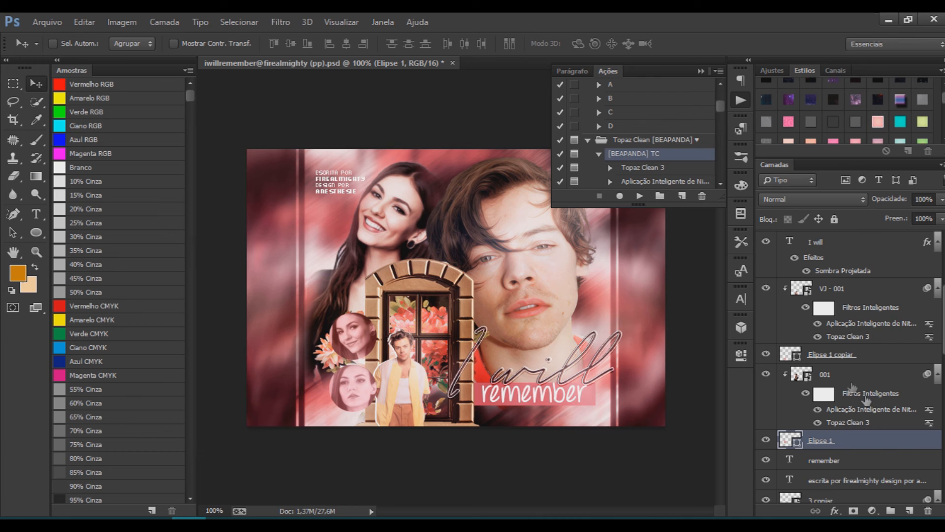
Step: Clip the portrait inside the pink circle with a clipping mask
{"action": "left_click", "coordinate": [820, 374]}
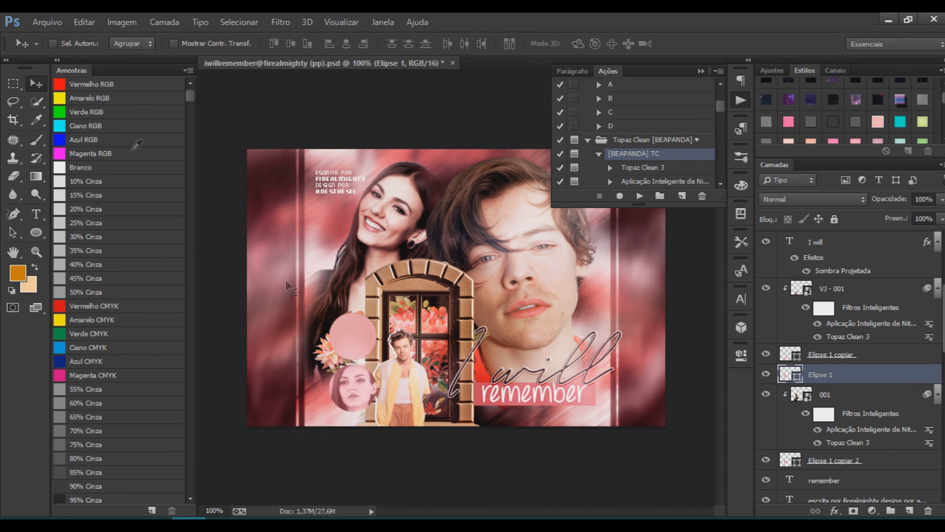
{"action": "right_click", "coordinate": [832, 375]}
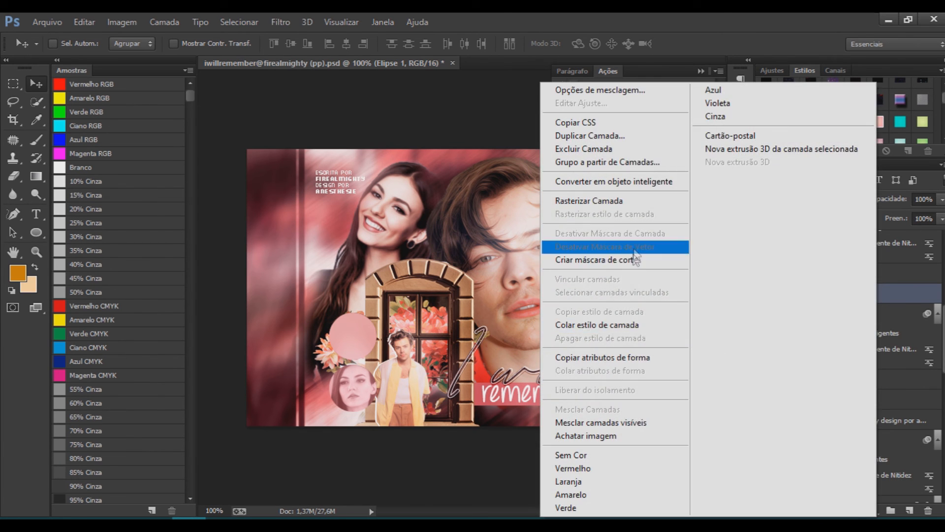